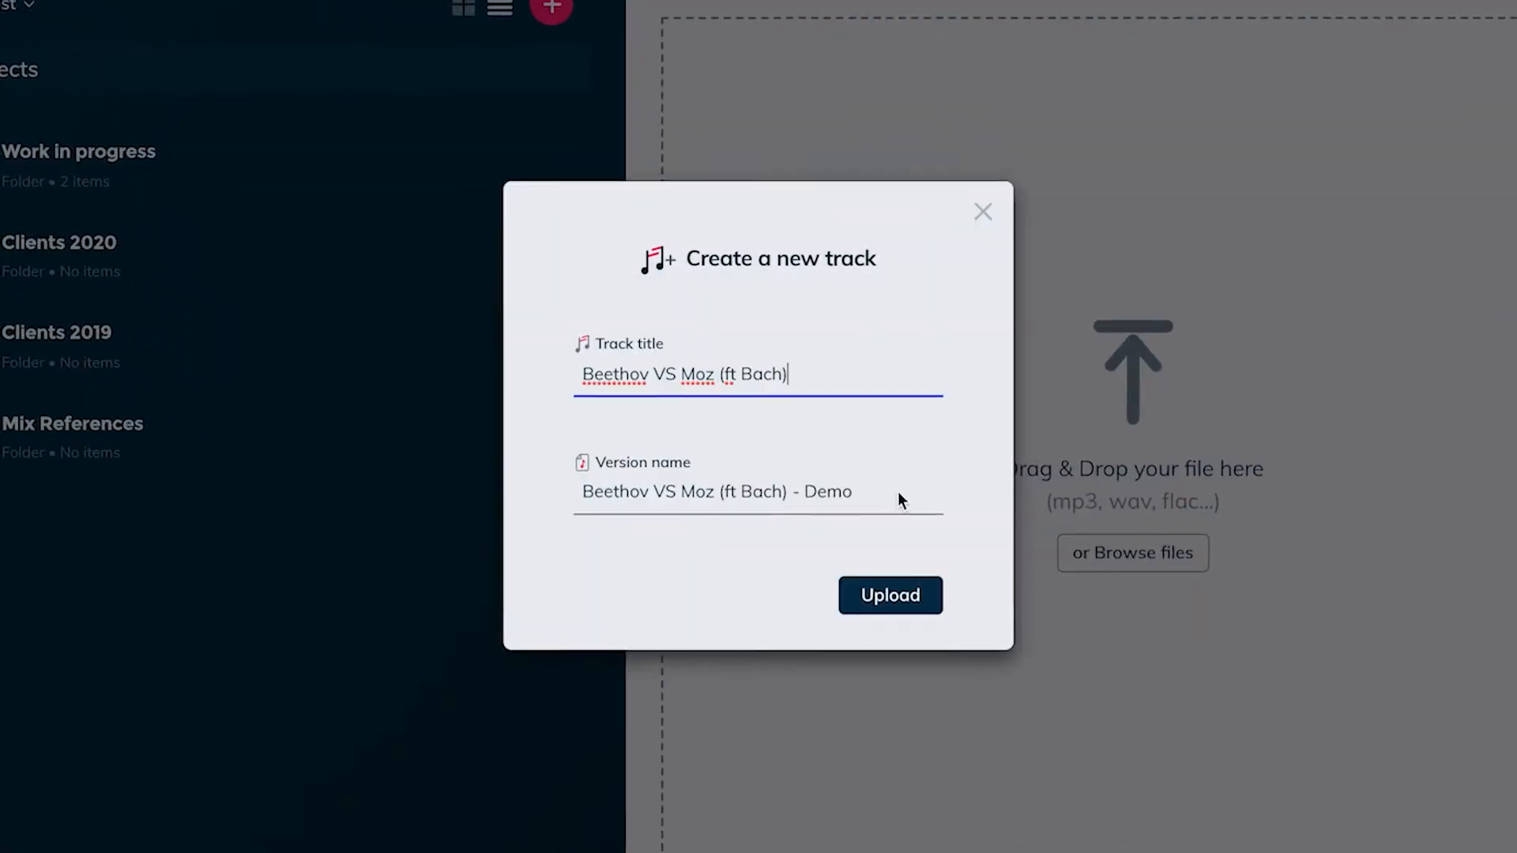
Upload 'Beethov VS Moz (ft Bach)' with its Demo version and open its track page
left_click(888, 595)
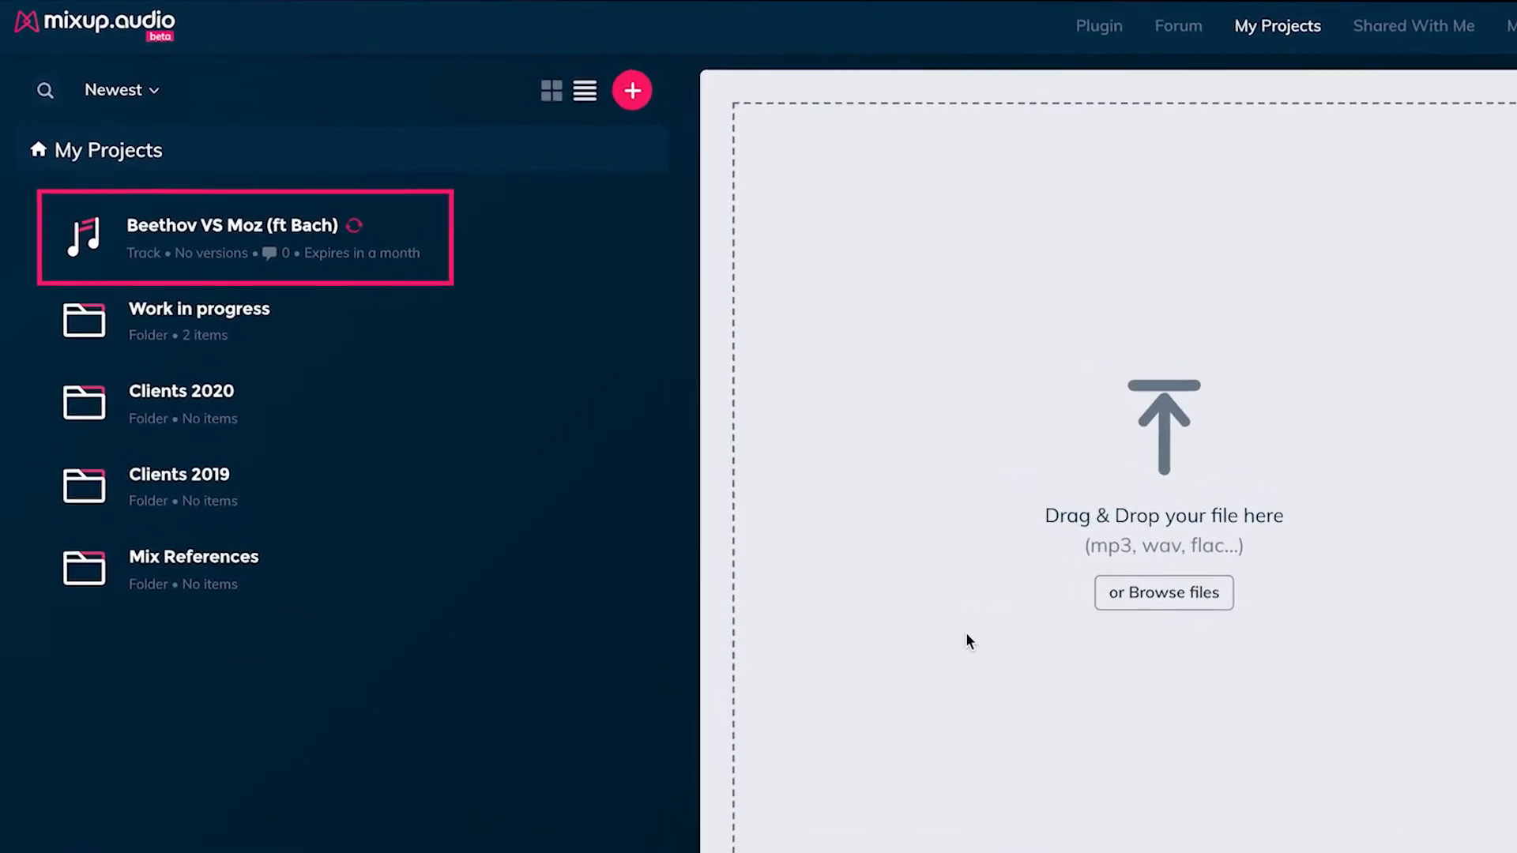
left_click(242, 237)
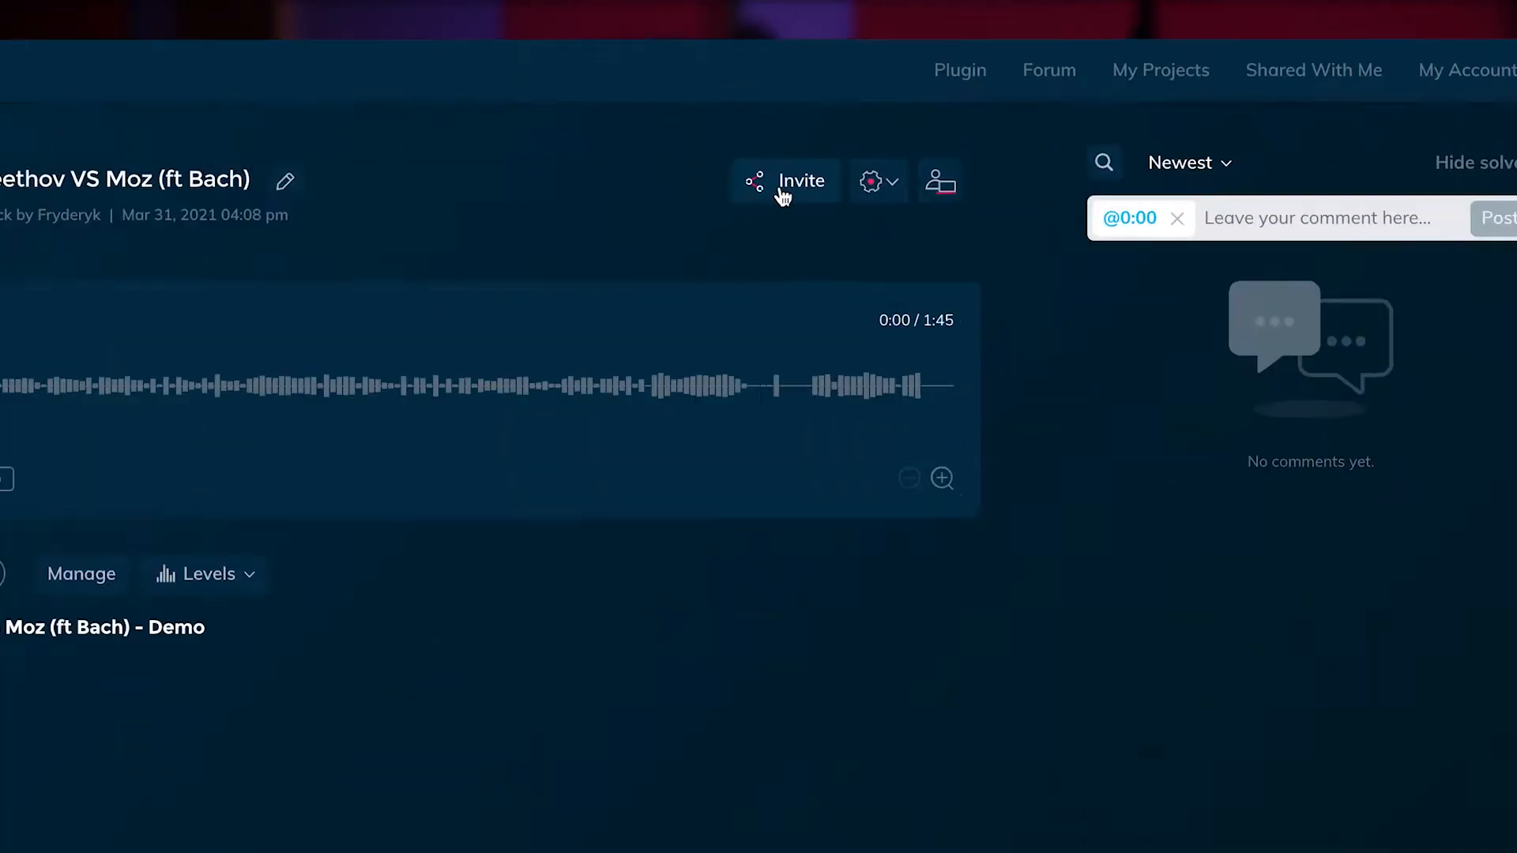
Invite three collaborators with a feedback-request message and password-protect the sharable link
left_click(801, 181)
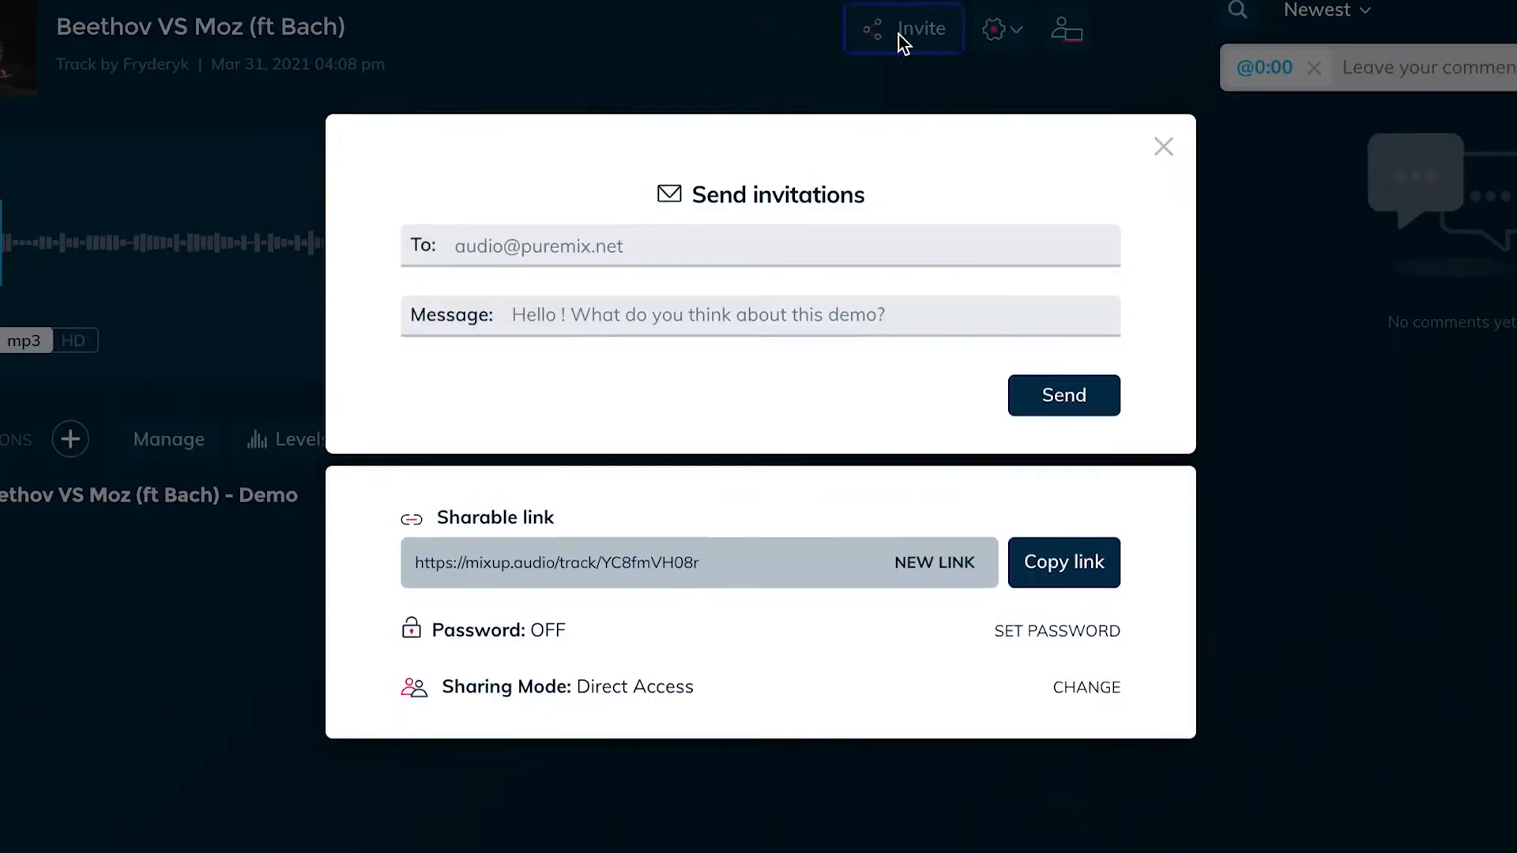
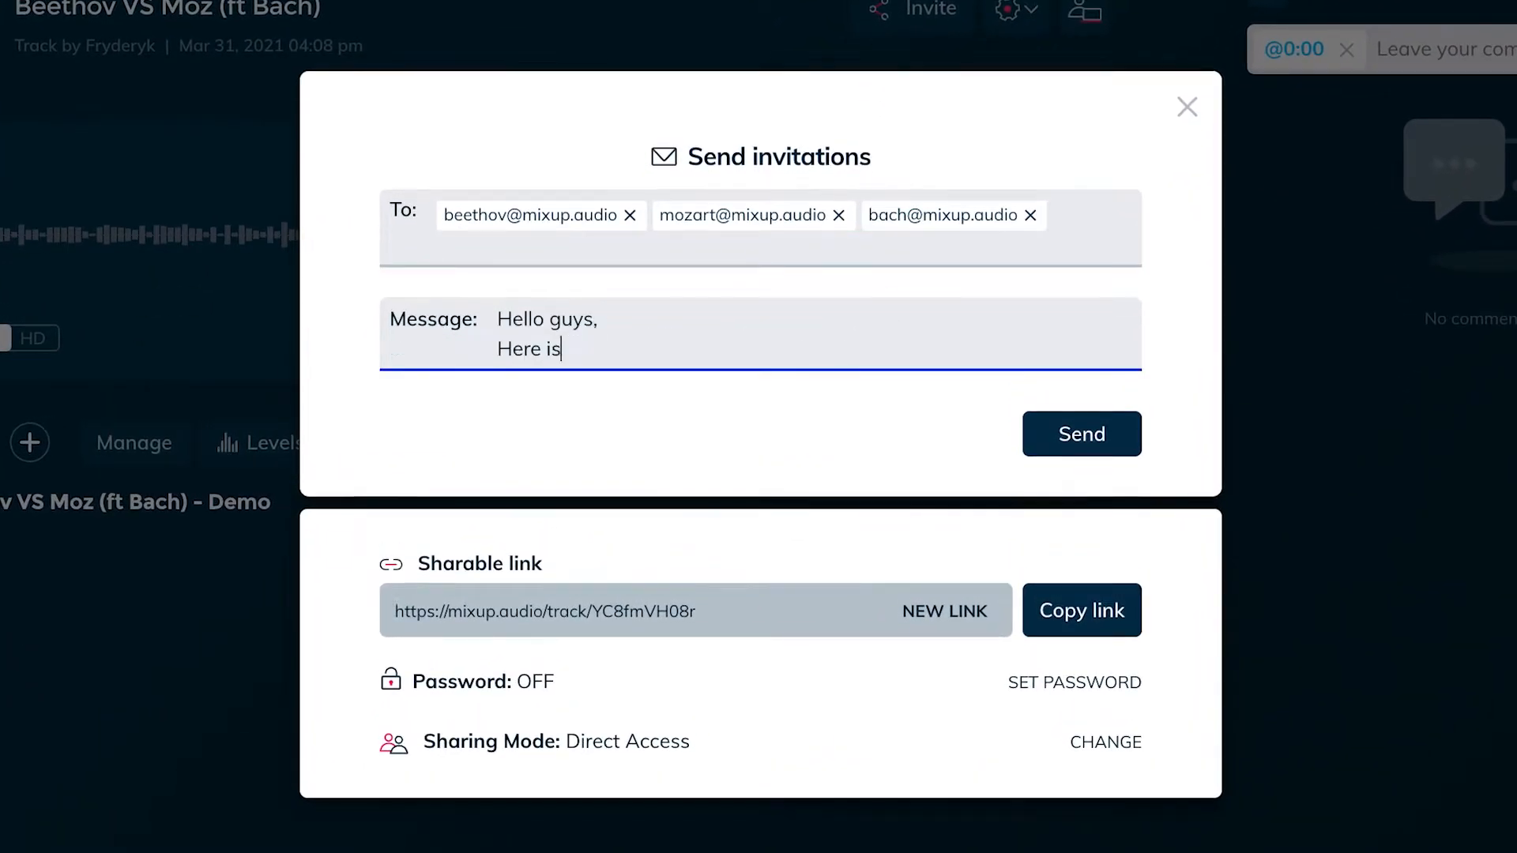
type("my new track, I hope you will dig! Please send me your feedback and comments.")
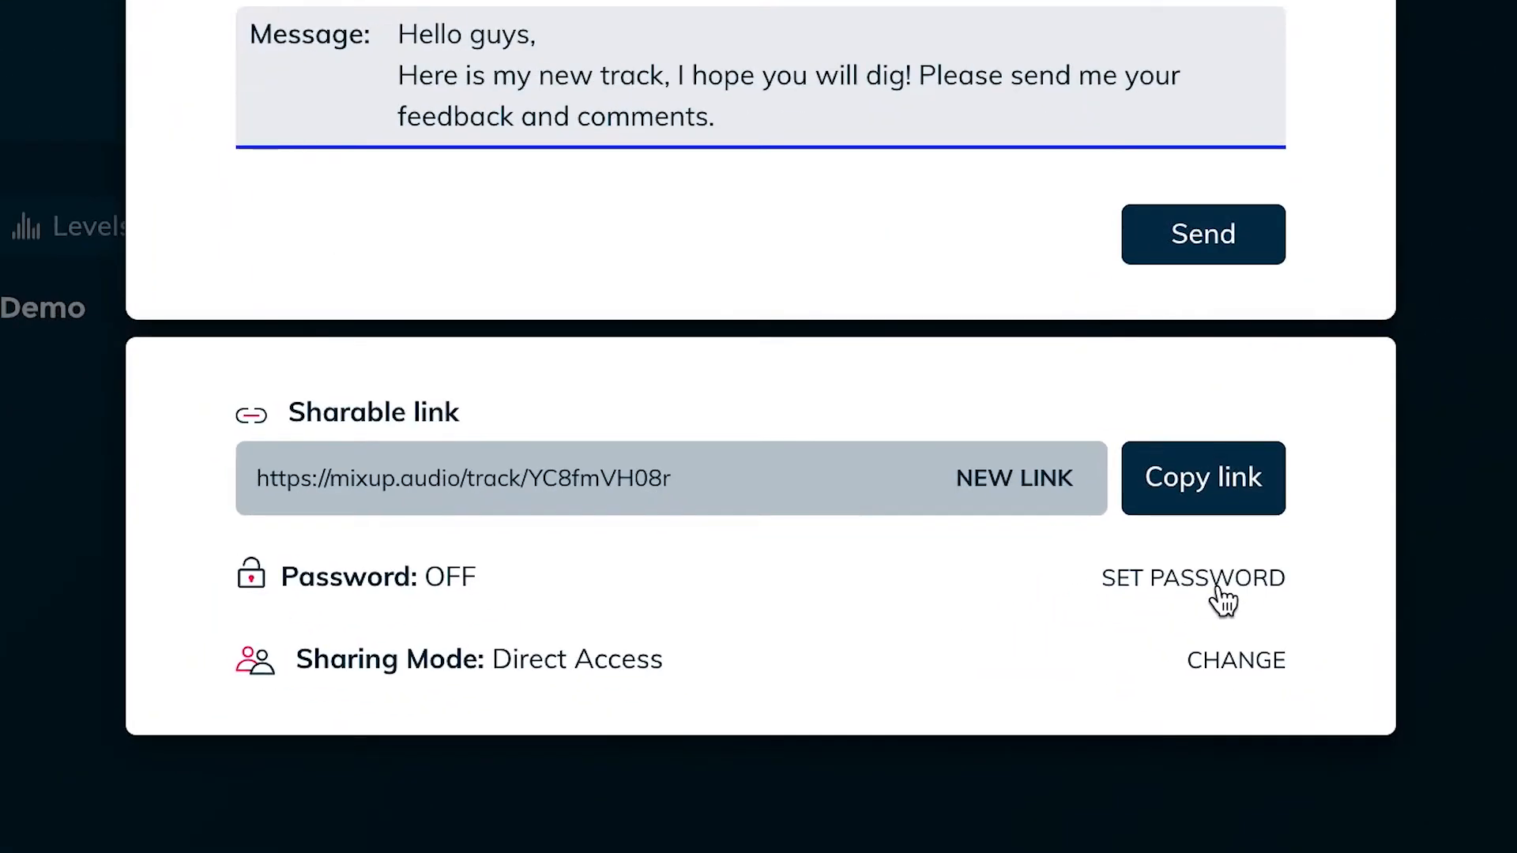
left_click(1192, 578)
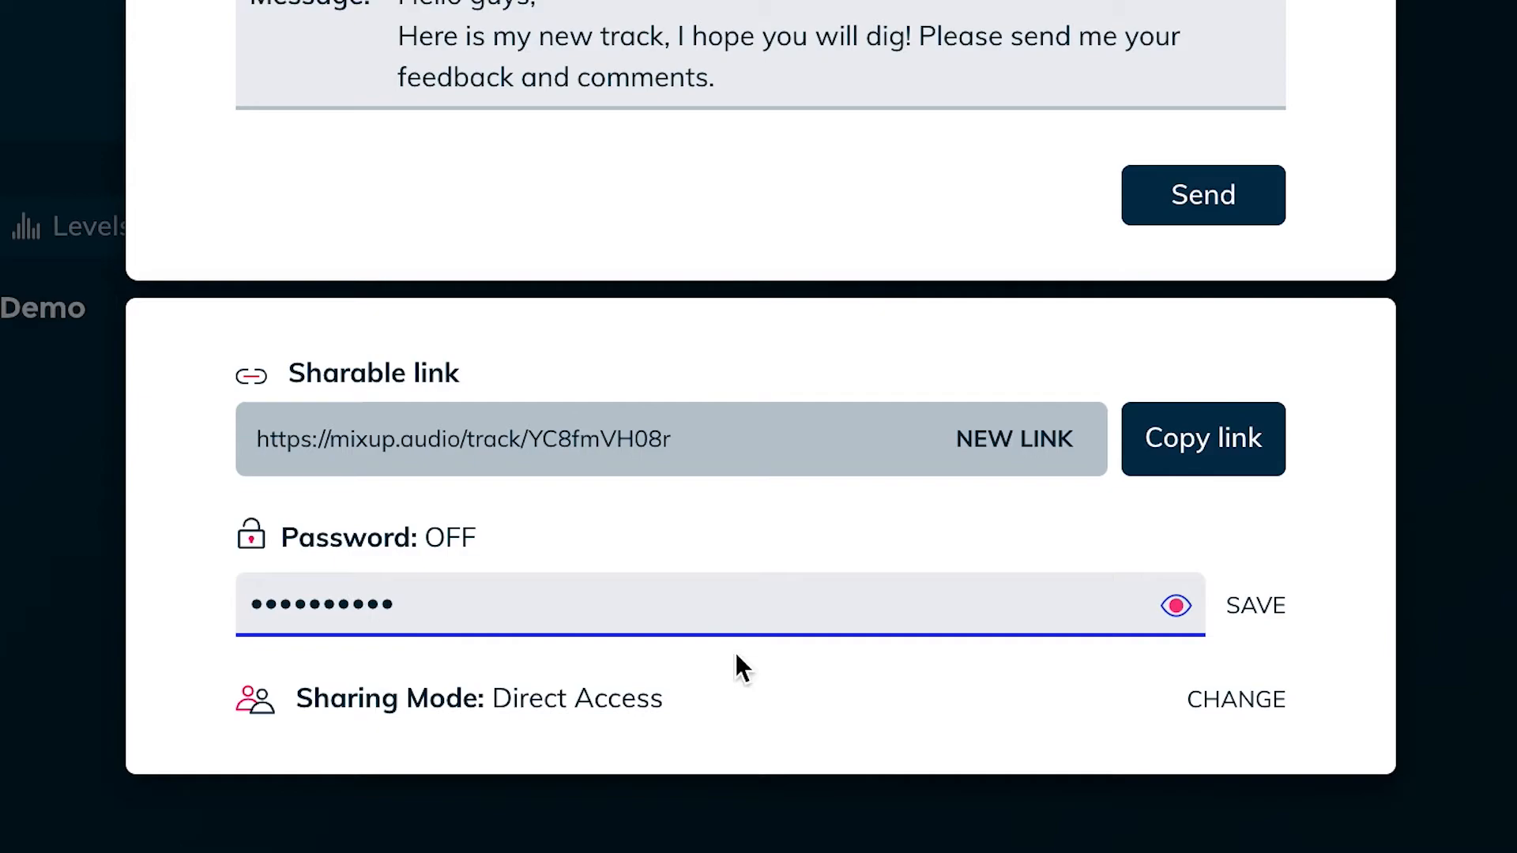
left_click(1202, 194)
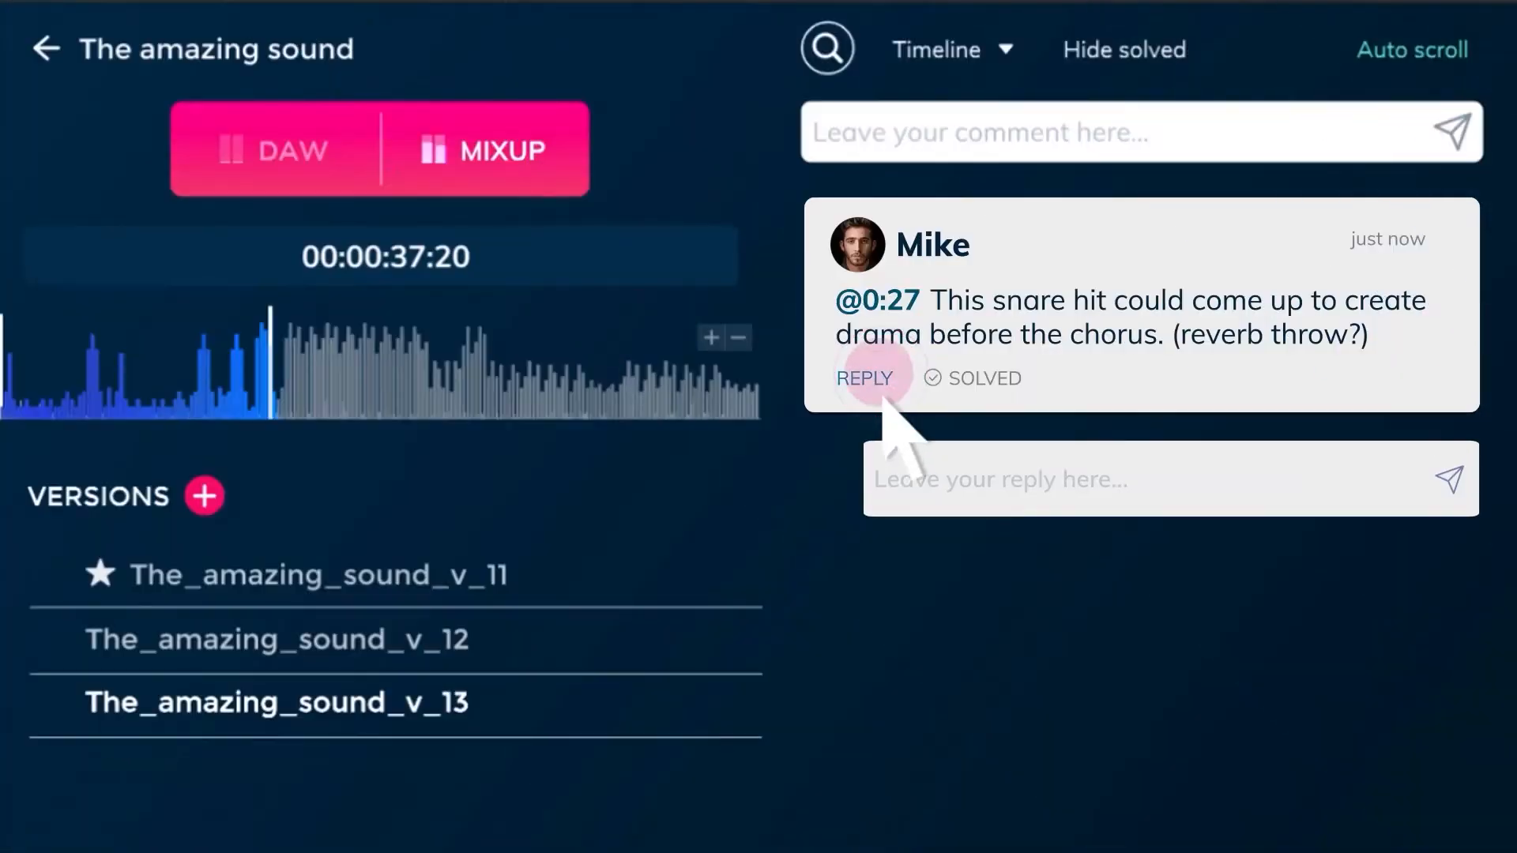
Reply 'Thanks for the comment Mike gonna change it' to the snare comment
type("Thanks for the comment Mike gonna change it")
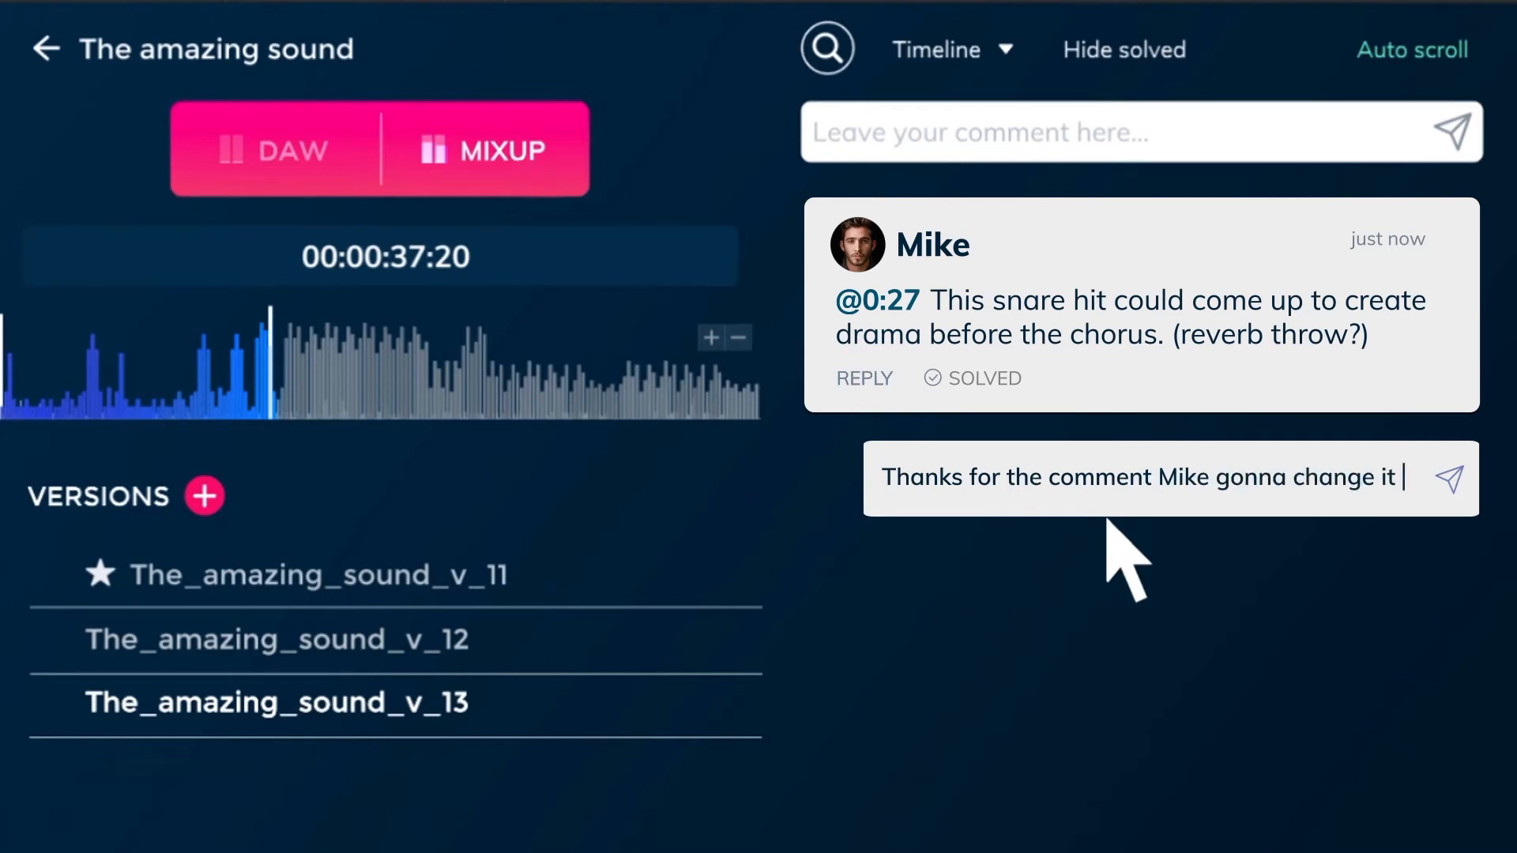
left_click(1449, 478)
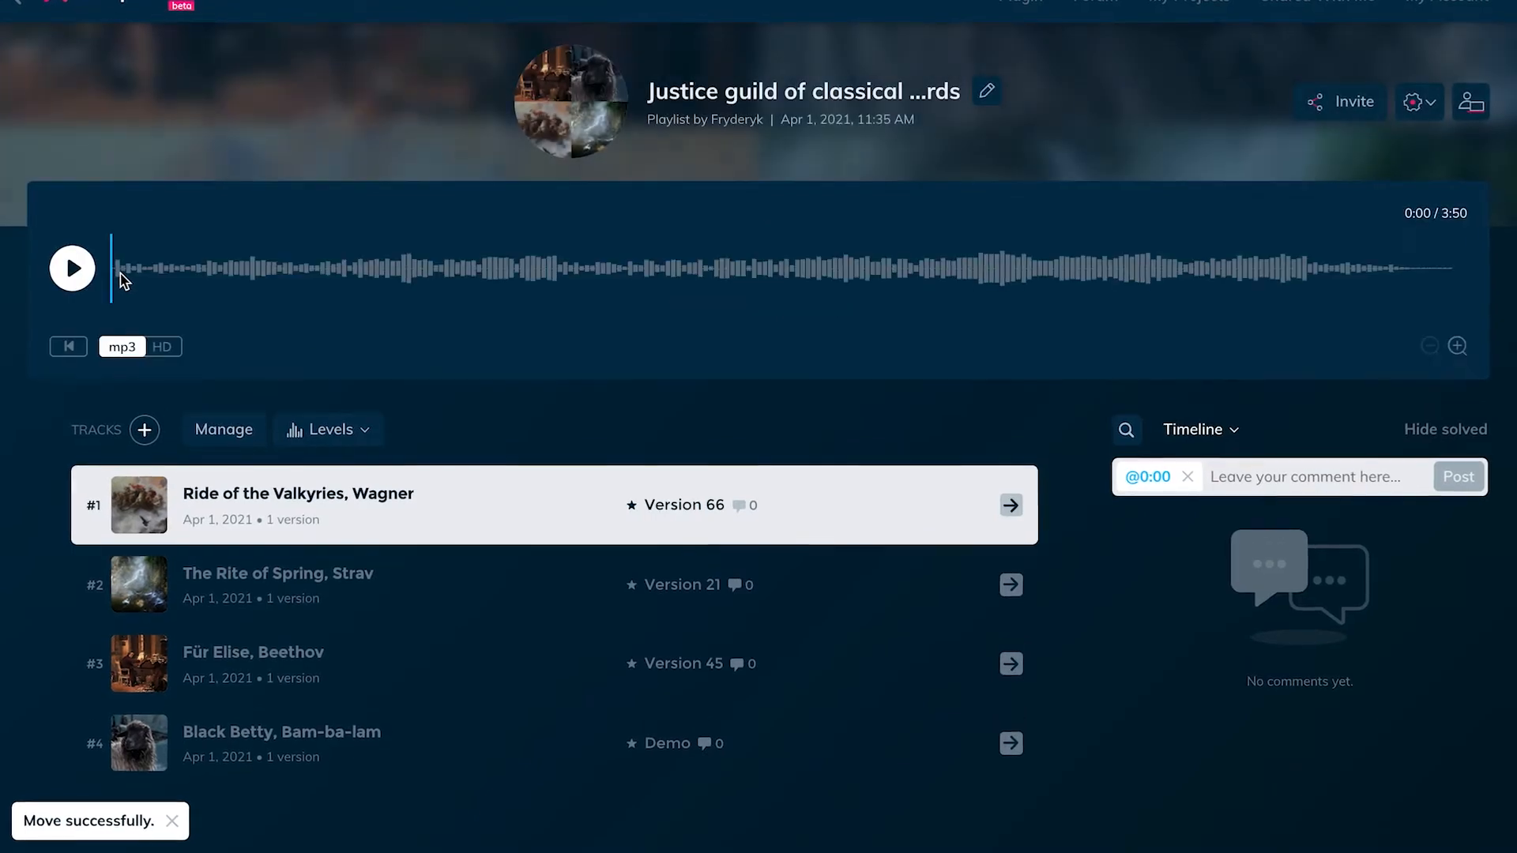
Move Ride of the Valkyries, Wagner to position #1 in the classical playlist
left_click(72, 267)
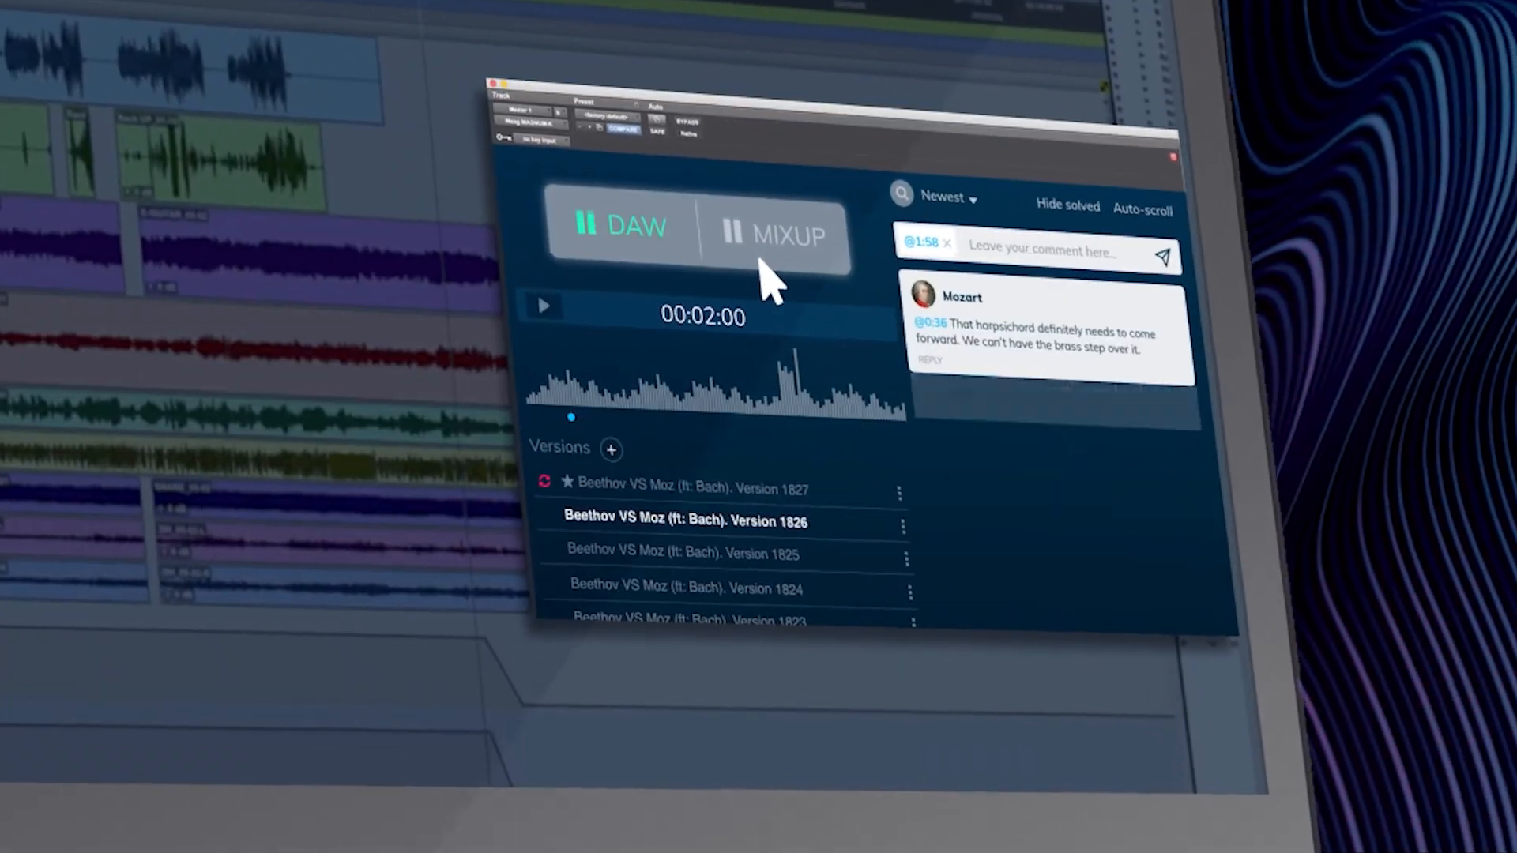
Set the plugin's DAW/MIXUP toggle to DAW so playback follows the session
left_click(619, 227)
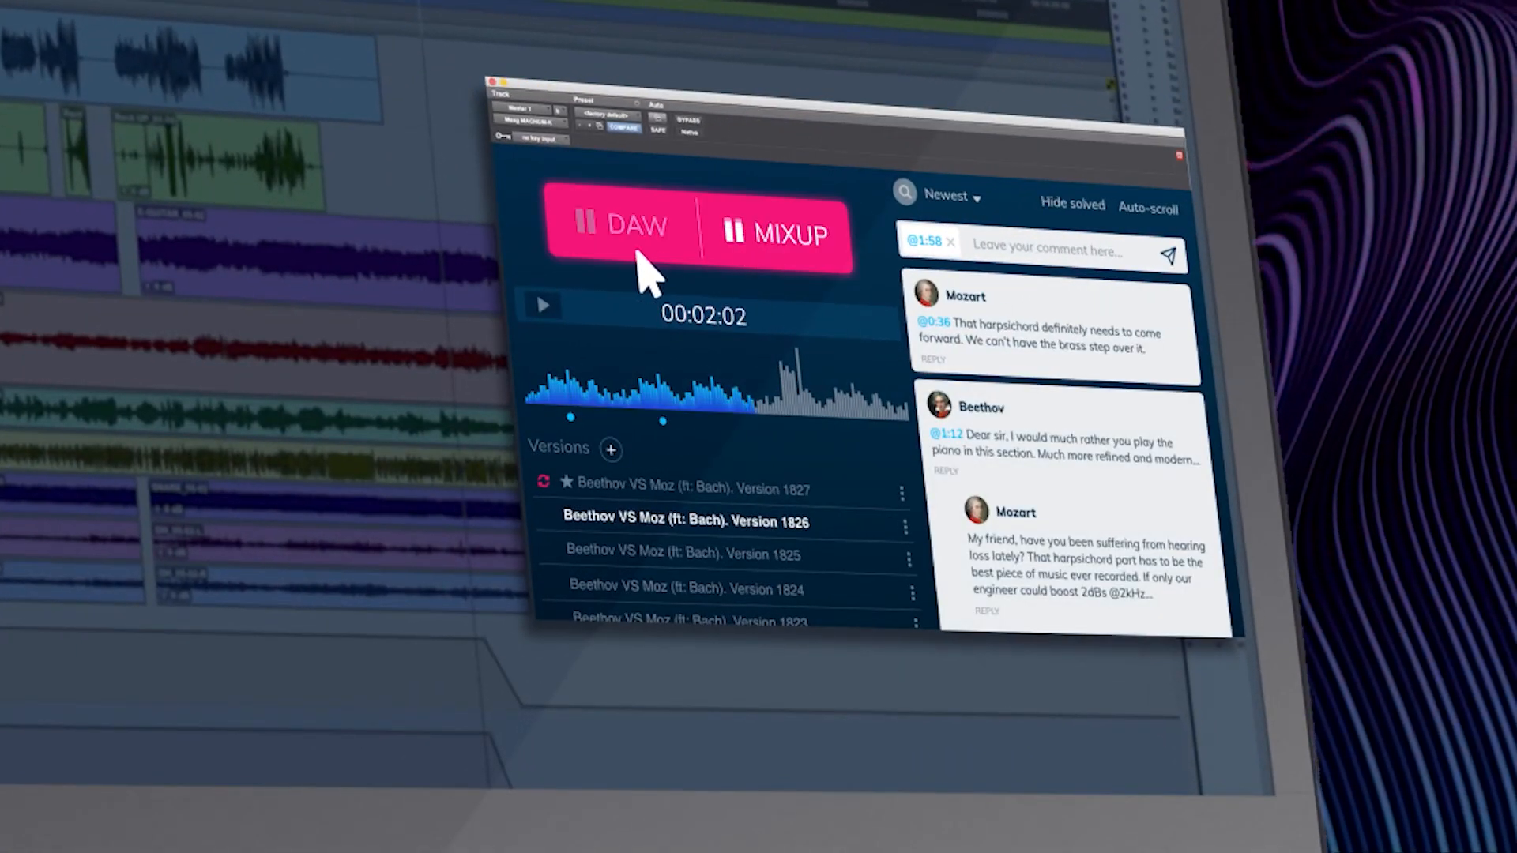